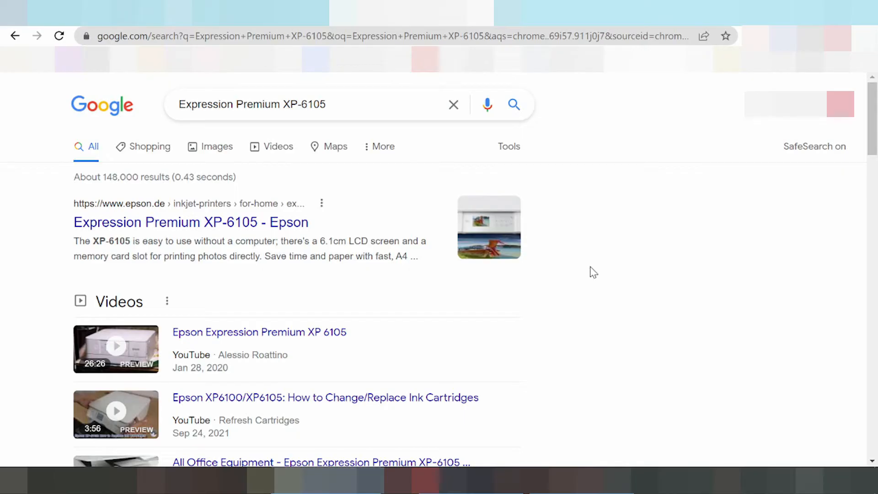
mouse_move(655, 284)
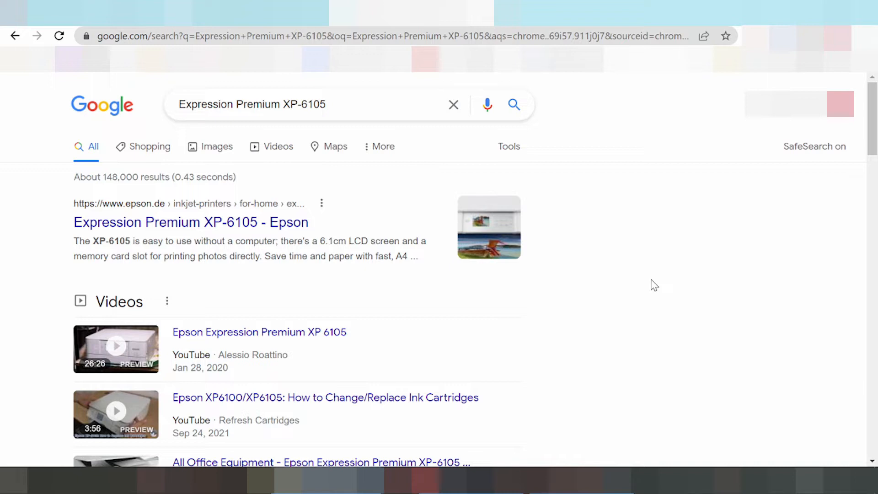
- Search 'Expression Premium XP-6105 driver download' and scroll to the epson.ie Support result
click(282, 105)
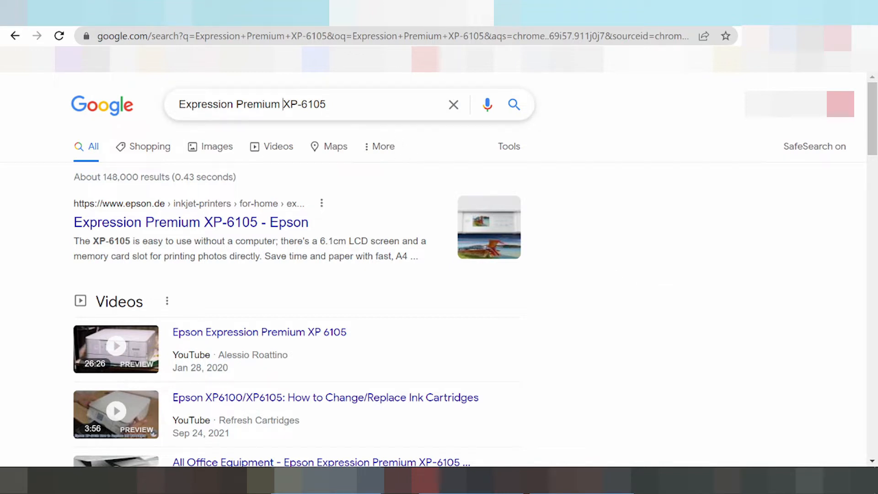
click(314, 105)
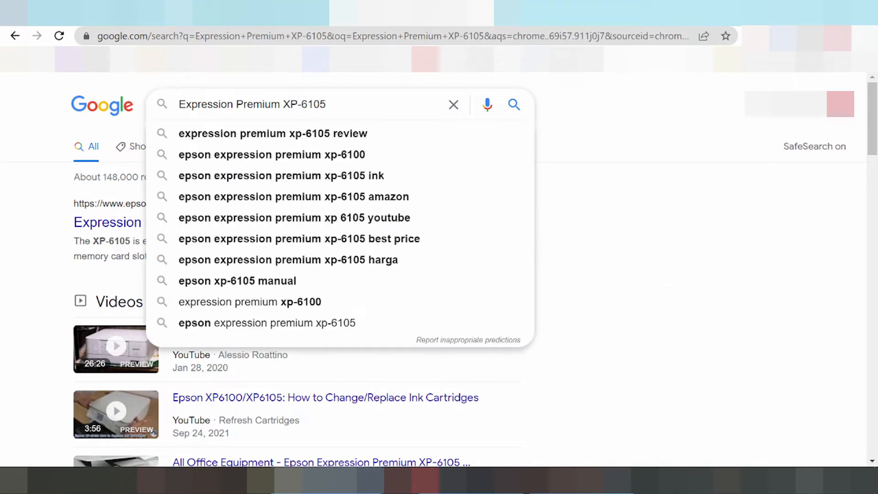
text(driver download)
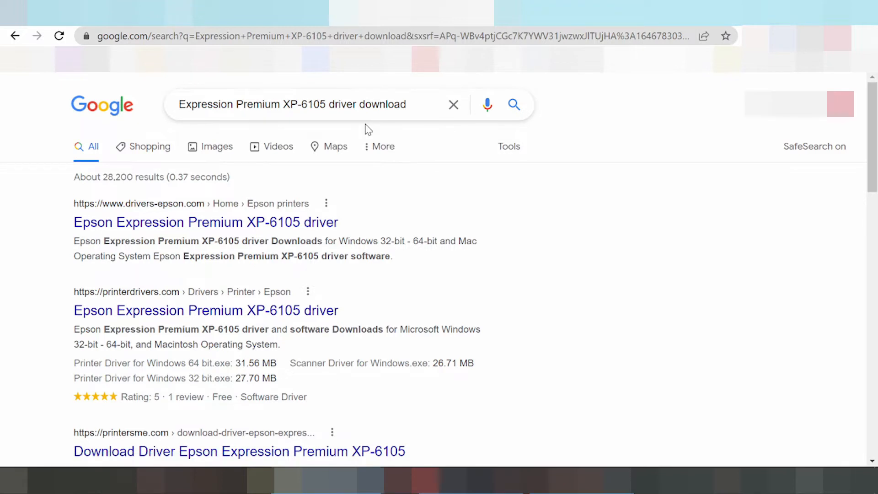
mouse_move(350, 182)
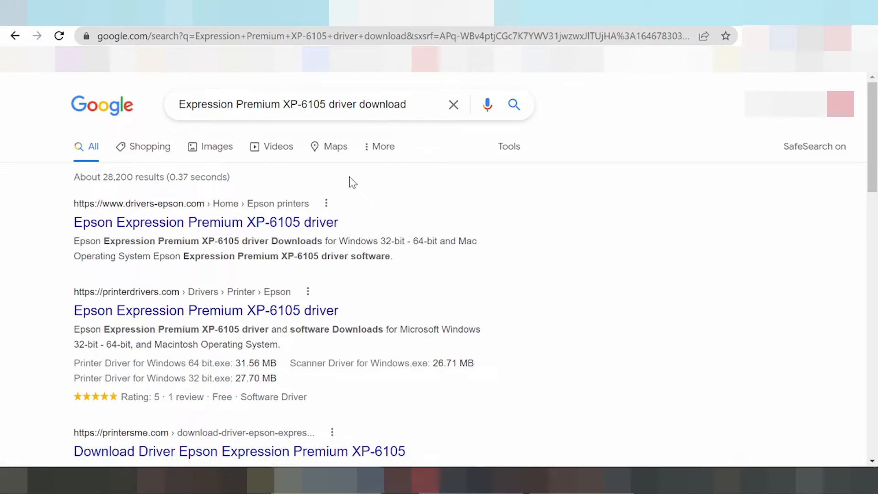
scroll(down, 3)
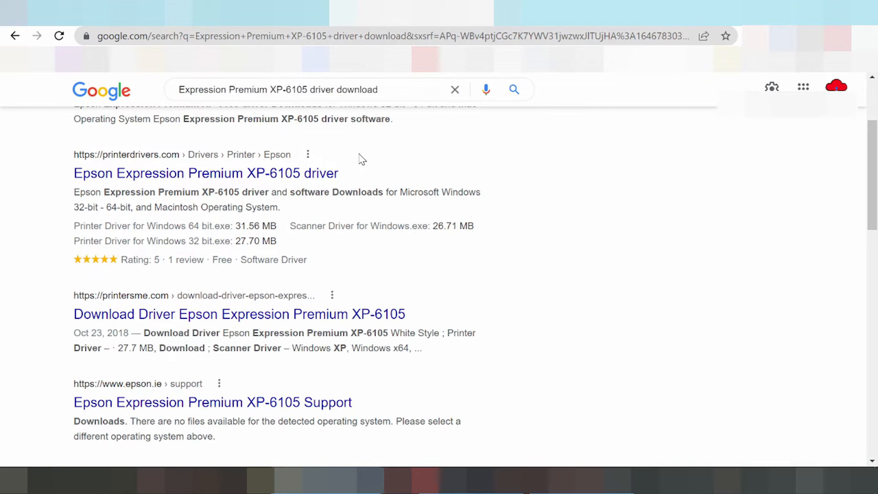
scroll(down, 3)
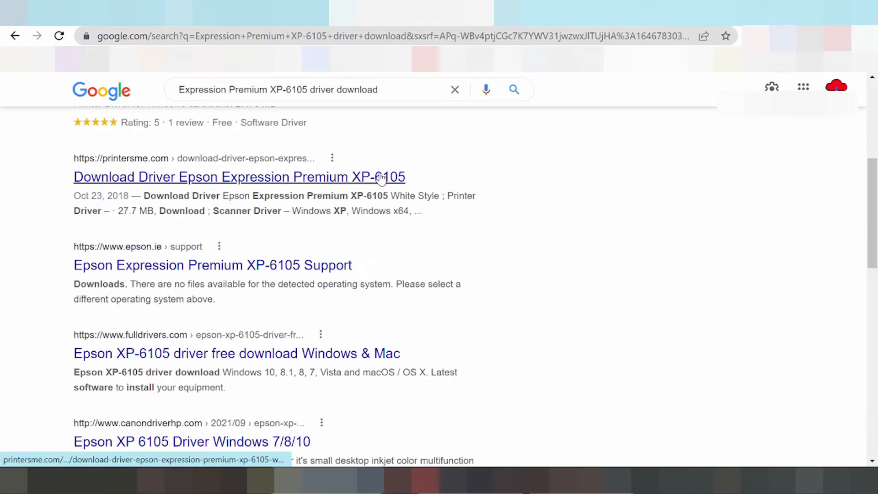
scroll(down, 3)
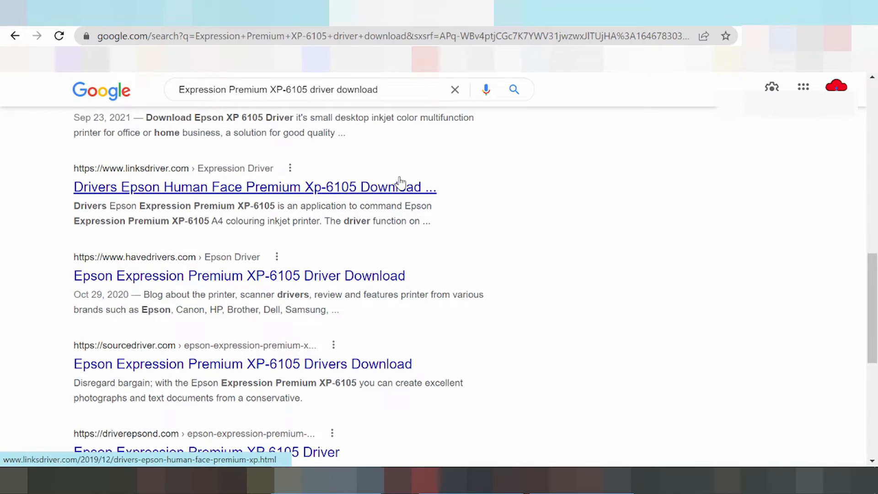
scroll(down, 3)
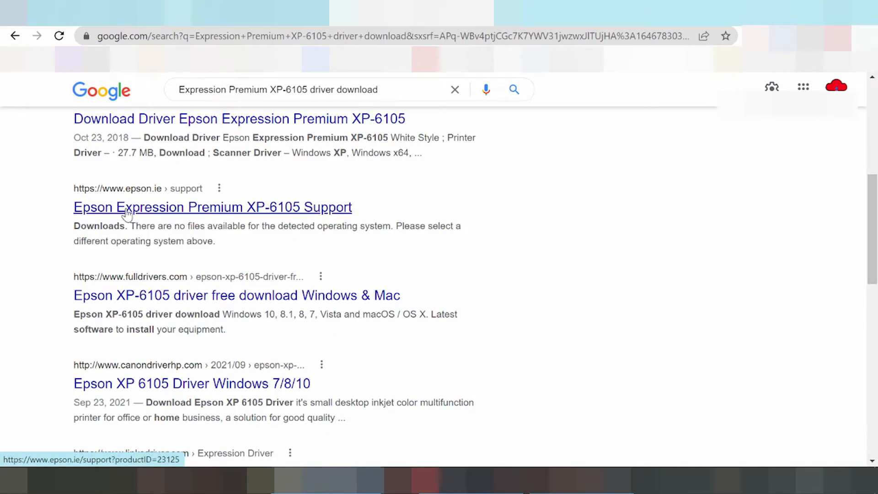
- Open the Epson Expression Premium XP-6105 Support page and dismiss the cookie banner
click(212, 206)
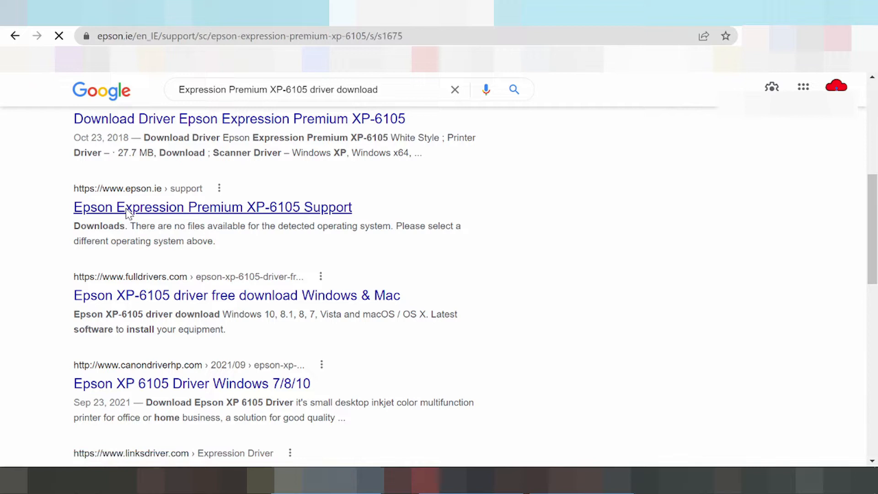
click(212, 207)
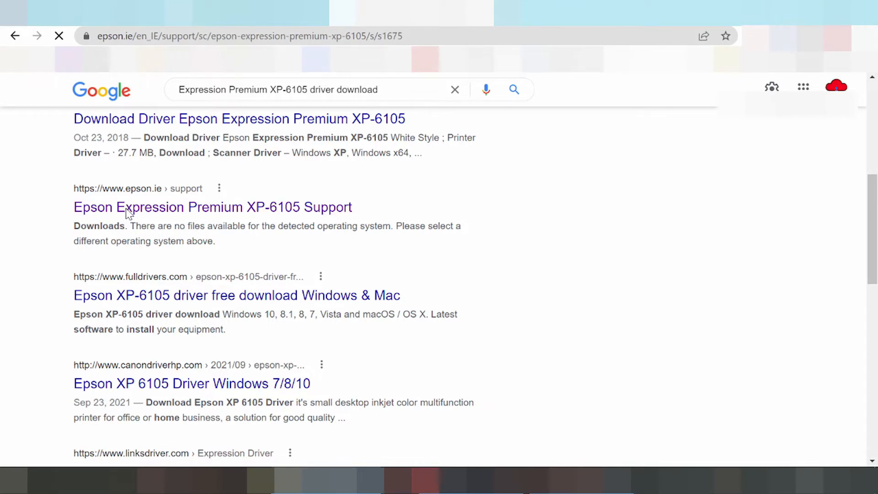
click(213, 208)
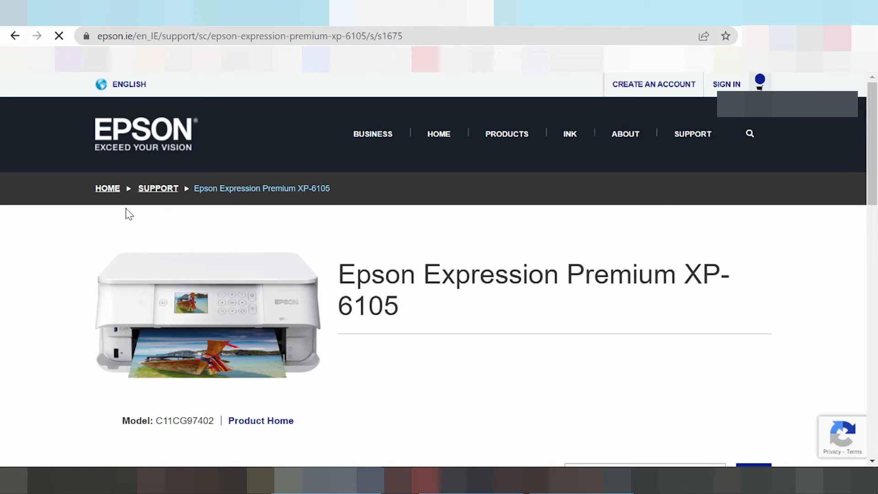
mouse_move(185, 200)
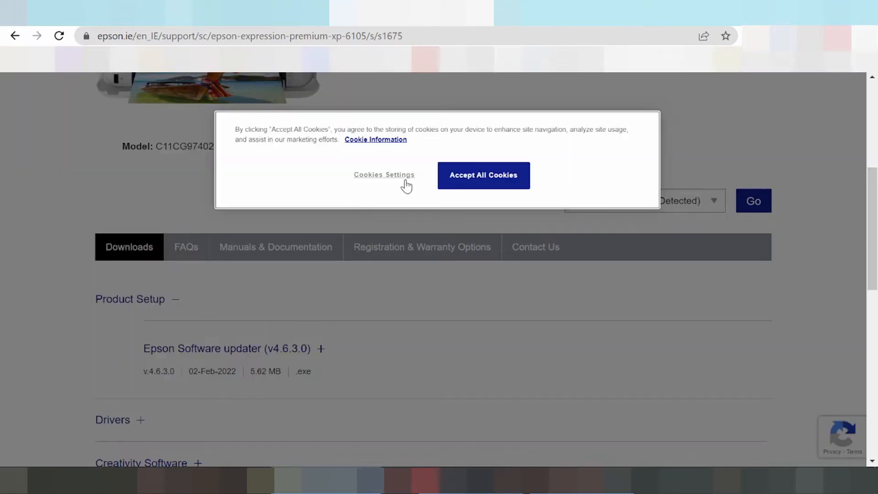
mouse_move(401, 182)
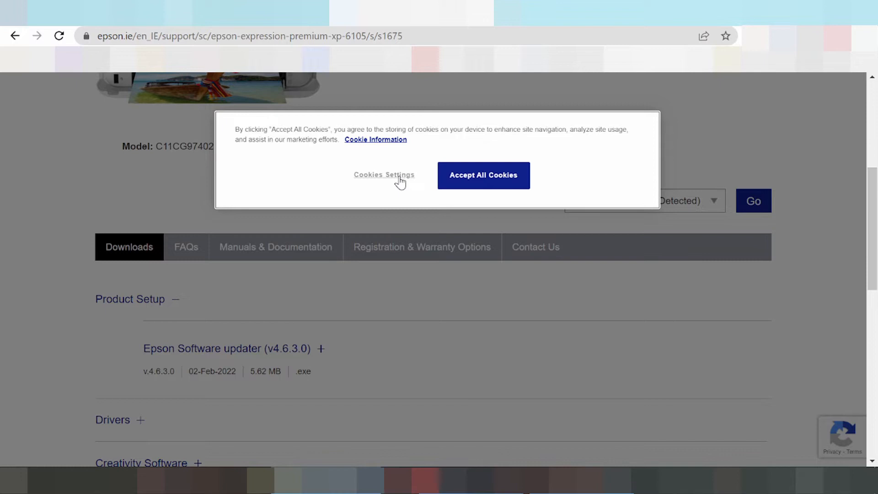
click(483, 174)
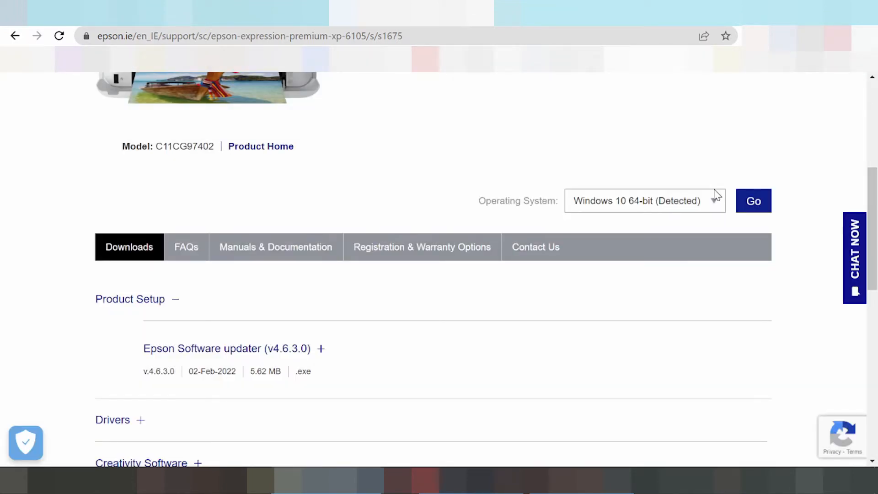
- Choose Windows 11 from the Operating System dropdown and apply it with Go
click(644, 200)
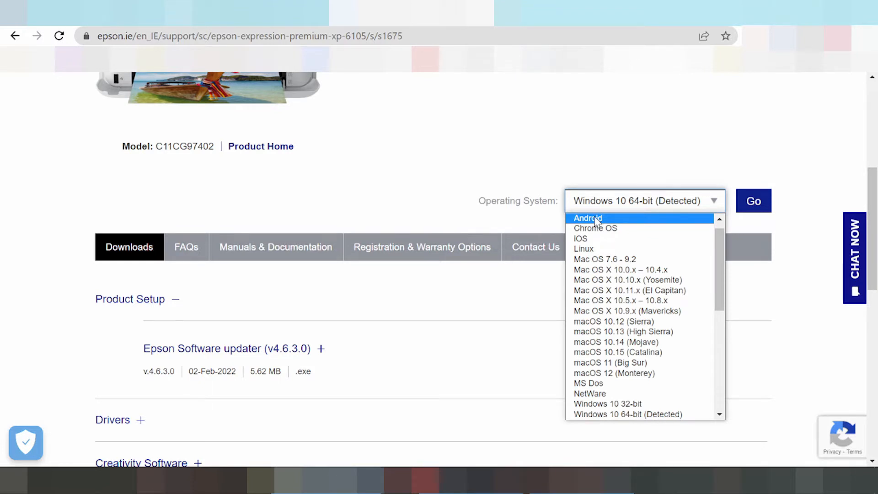
mouse_move(594, 228)
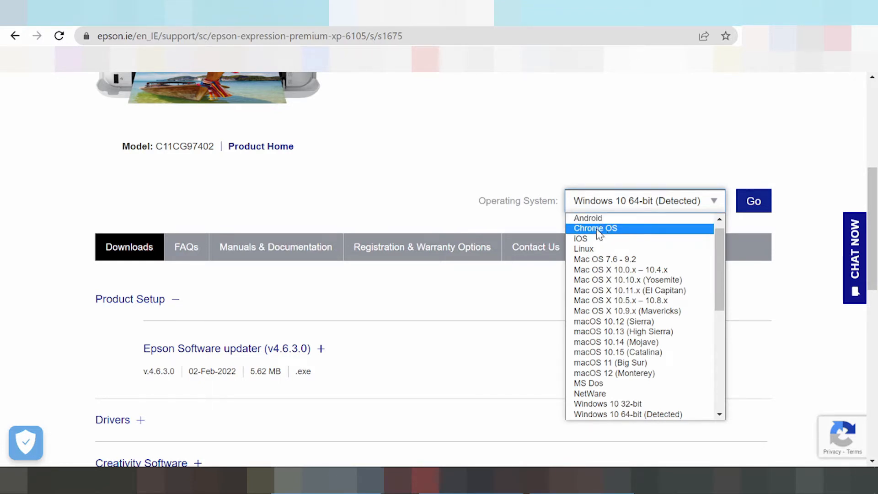
mouse_move(593, 234)
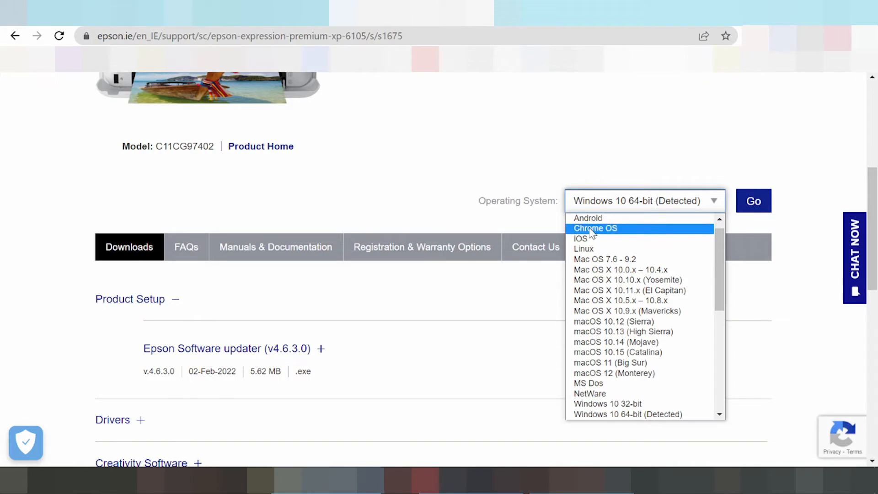
mouse_move(598, 258)
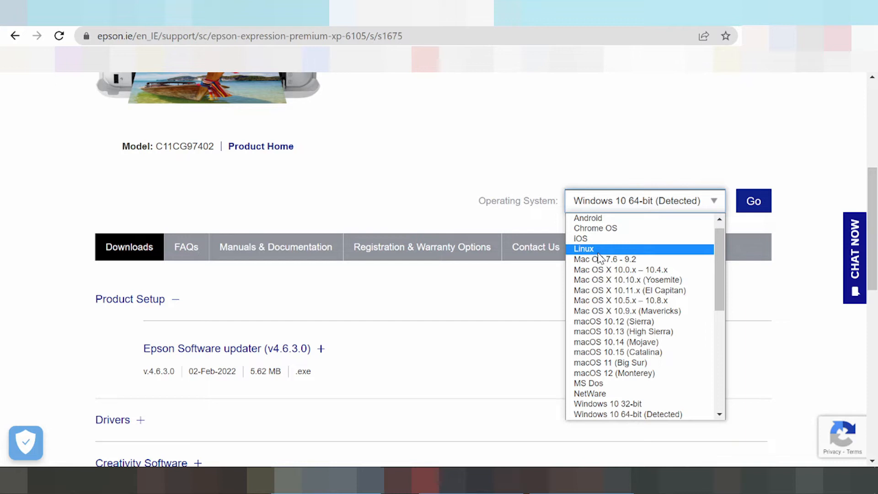
mouse_move(604, 269)
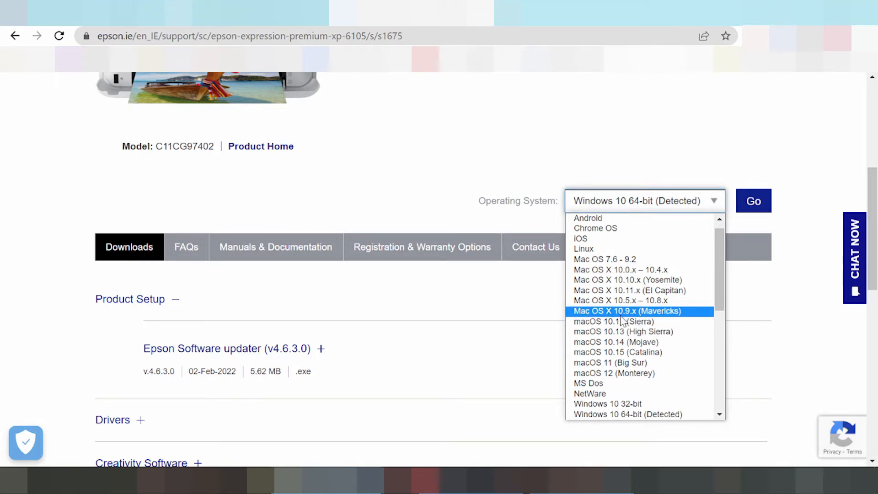
scroll(down, 3)
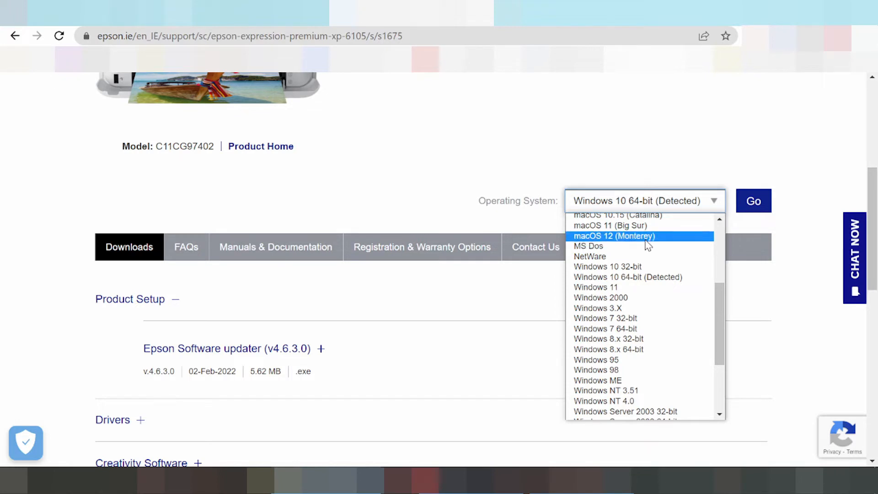
mouse_move(595, 287)
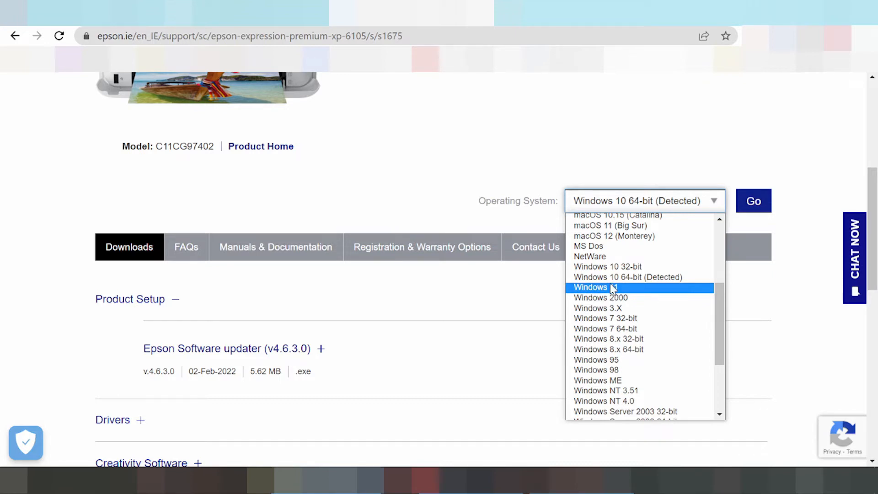
mouse_move(627, 276)
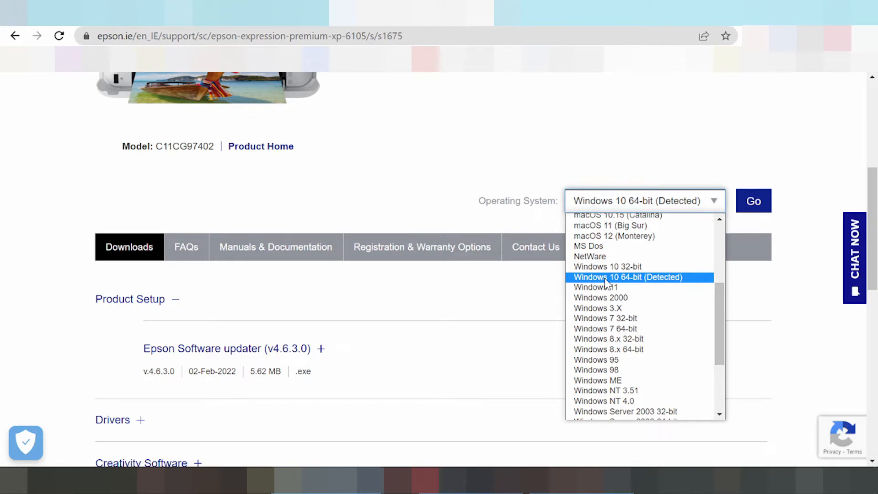
scroll(down, 3)
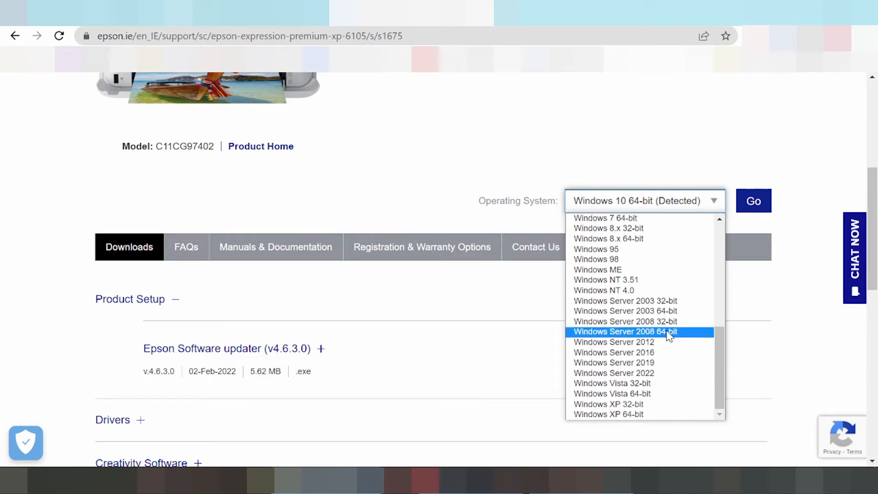
mouse_move(613, 362)
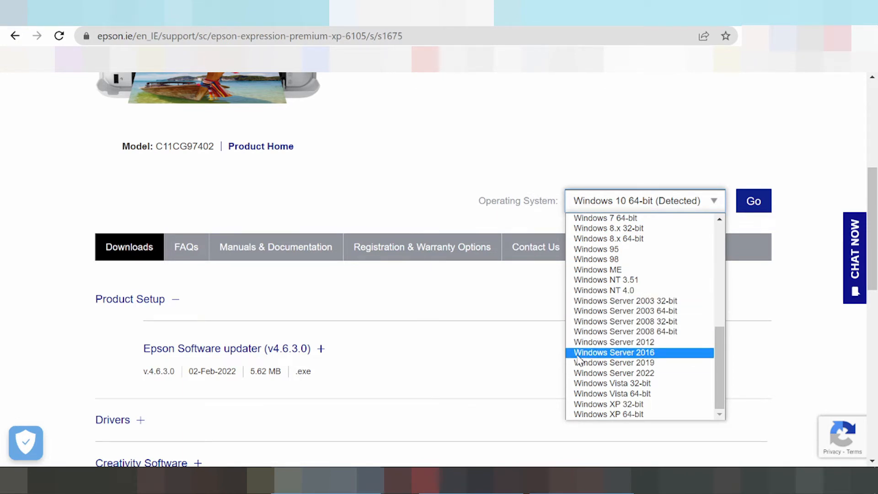
mouse_move(613, 373)
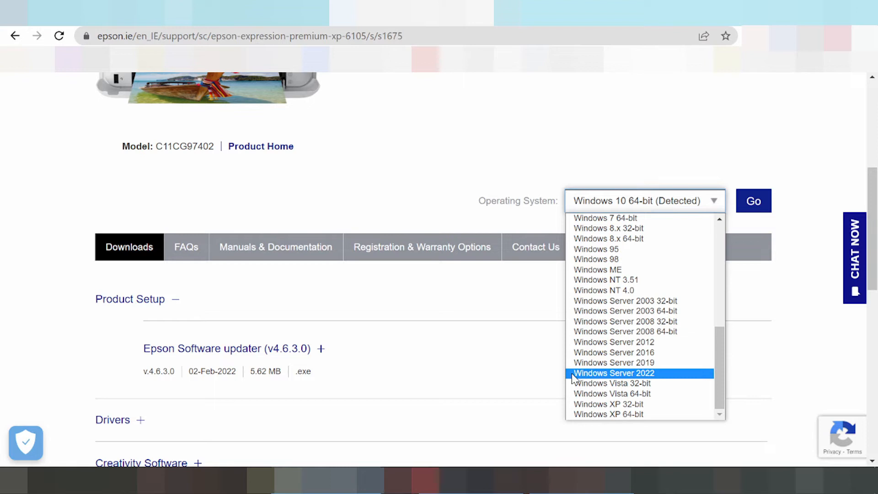
mouse_move(625, 321)
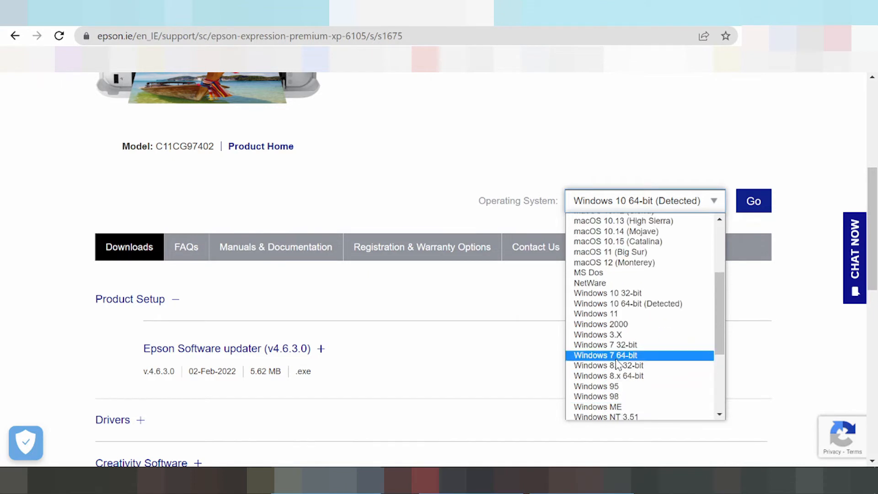
mouse_move(611, 325)
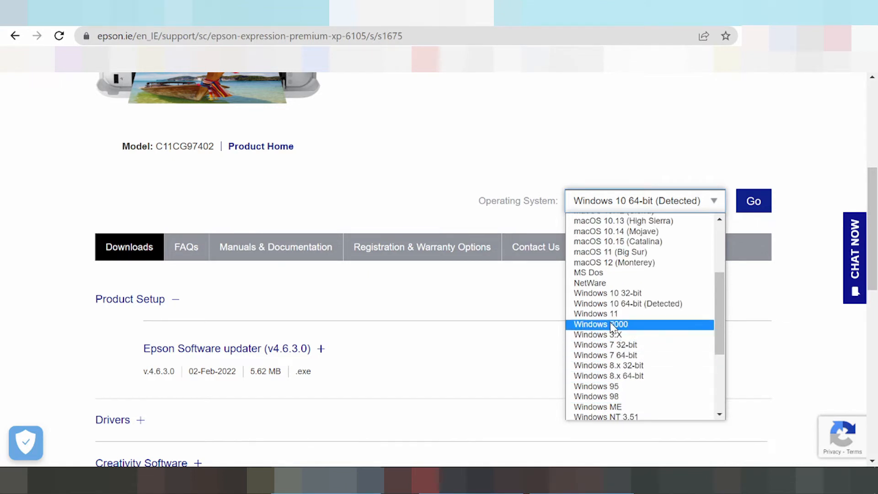
click(595, 313)
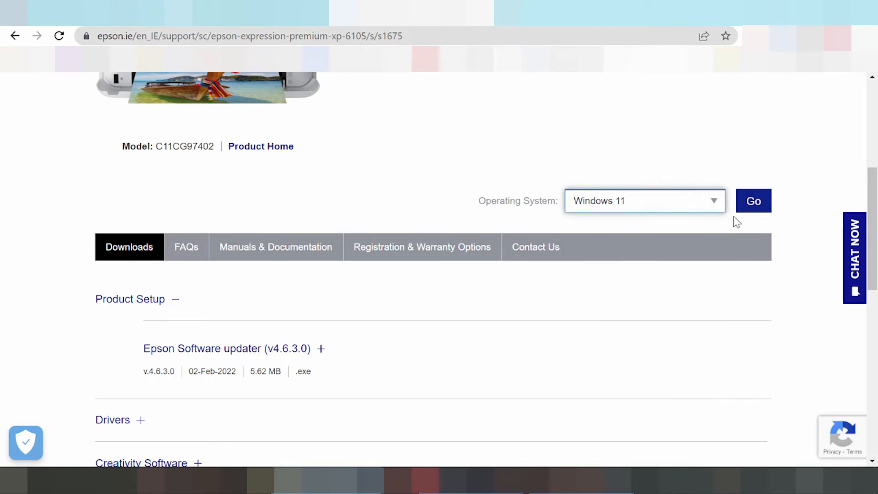
click(753, 200)
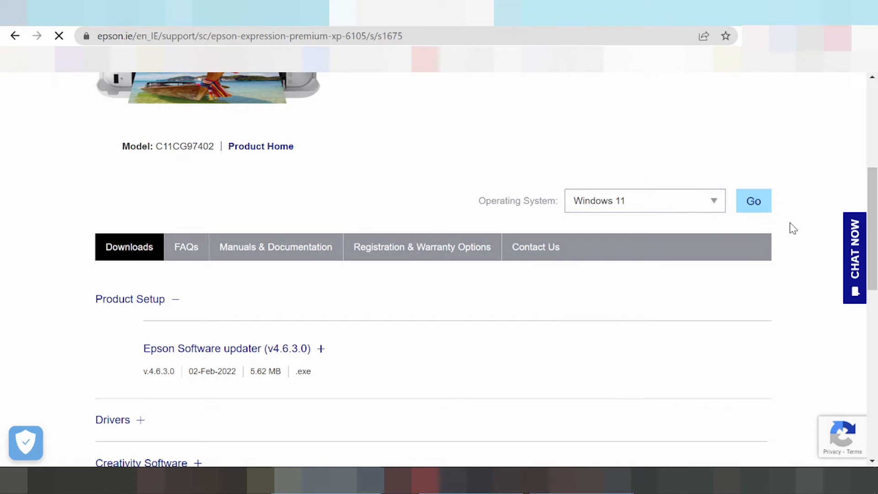
- Reload the XP-6105 page for Windows 11 and scroll to Product Setup and Drivers
click(753, 200)
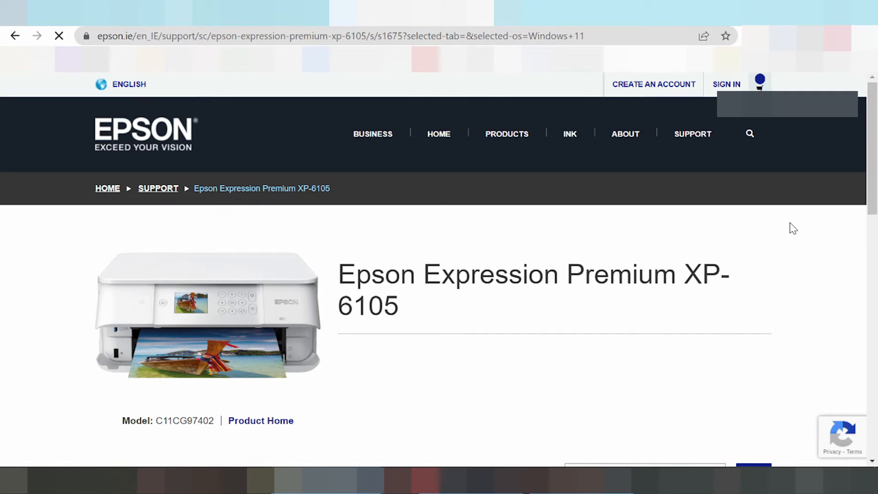
scroll(down, 3)
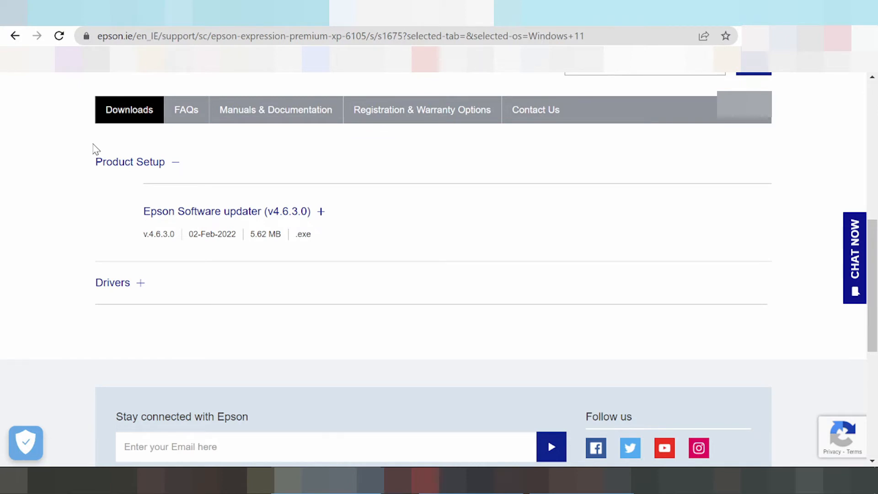
mouse_move(161, 169)
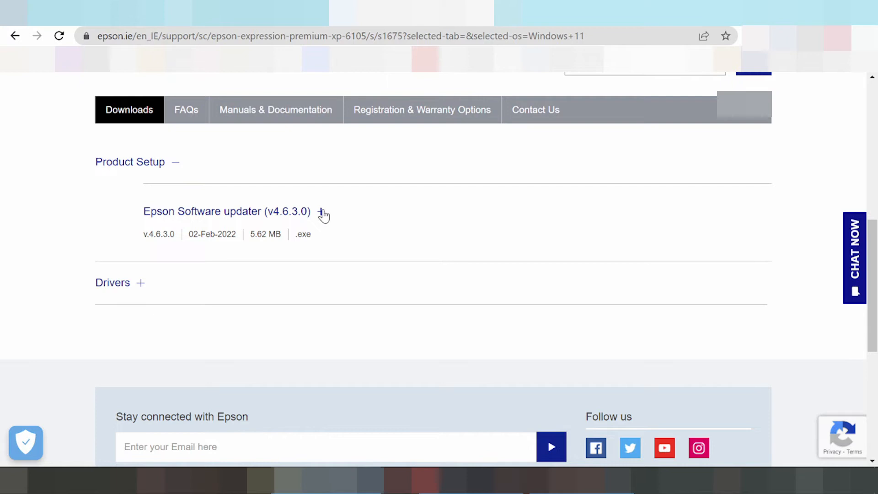
- Expand the Epson Software updater description and the Drivers section
click(319, 211)
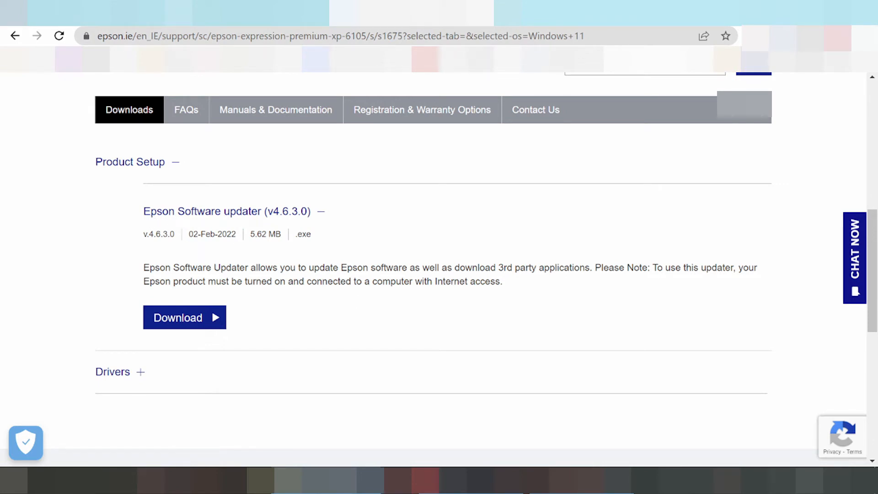
drag(372, 282, 502, 281)
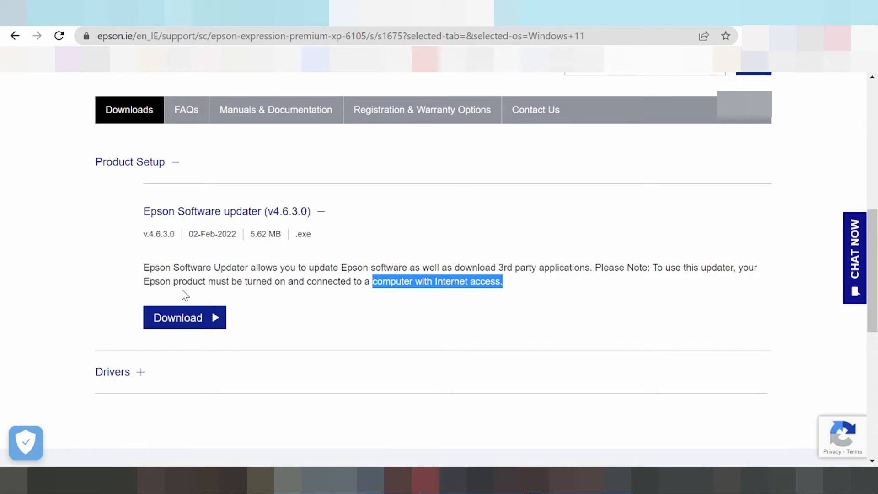
mouse_move(183, 317)
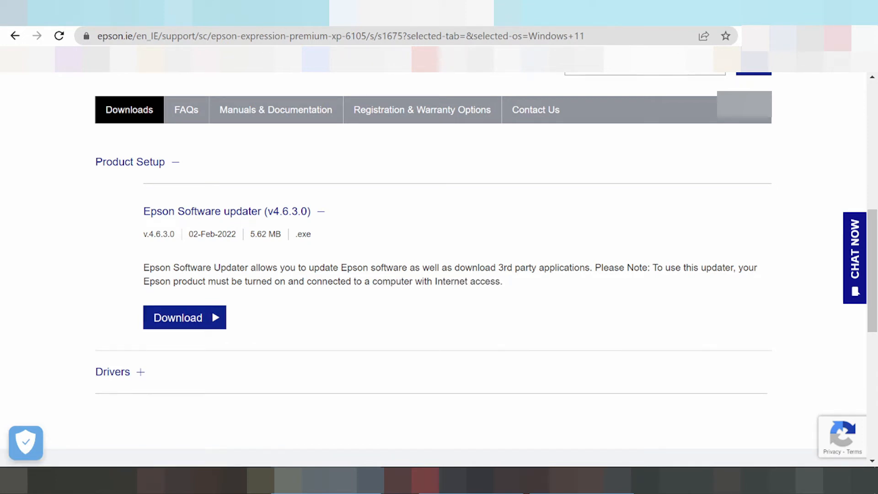
click(184, 317)
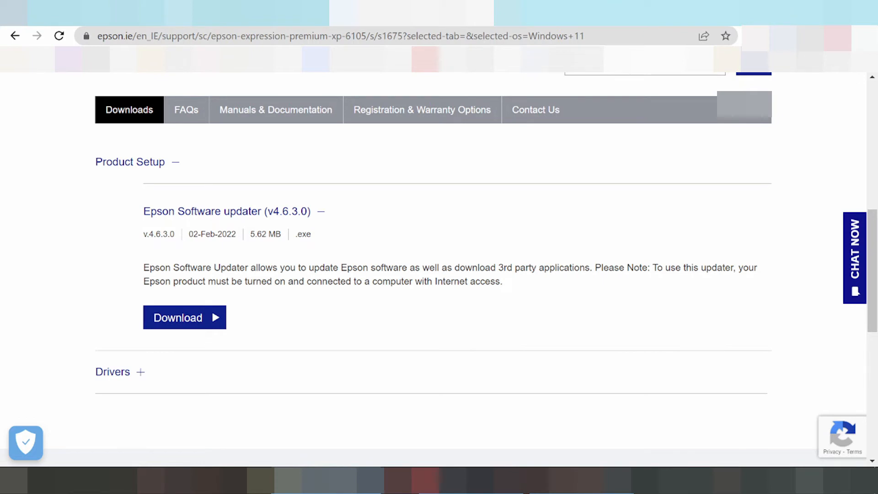
click(112, 371)
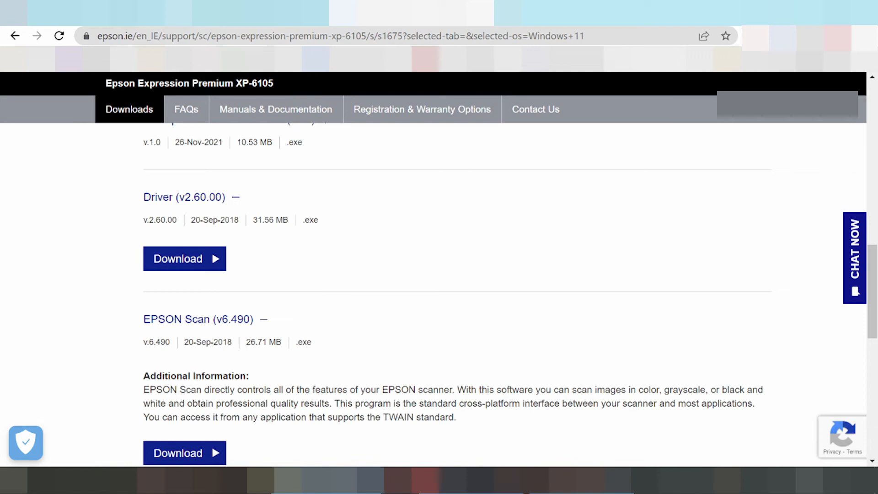
- Expand the Scan patch for user interface v1.0 entry, then scroll to Driver v2.60.00
click(381, 417)
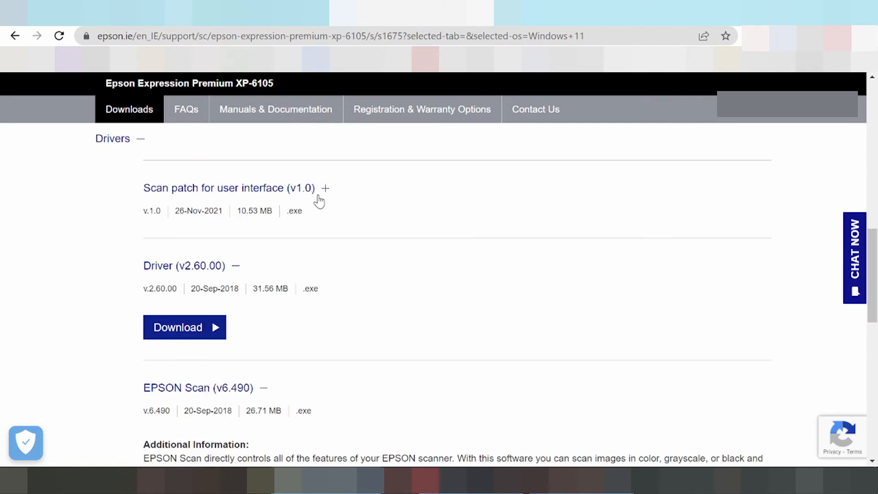
click(325, 188)
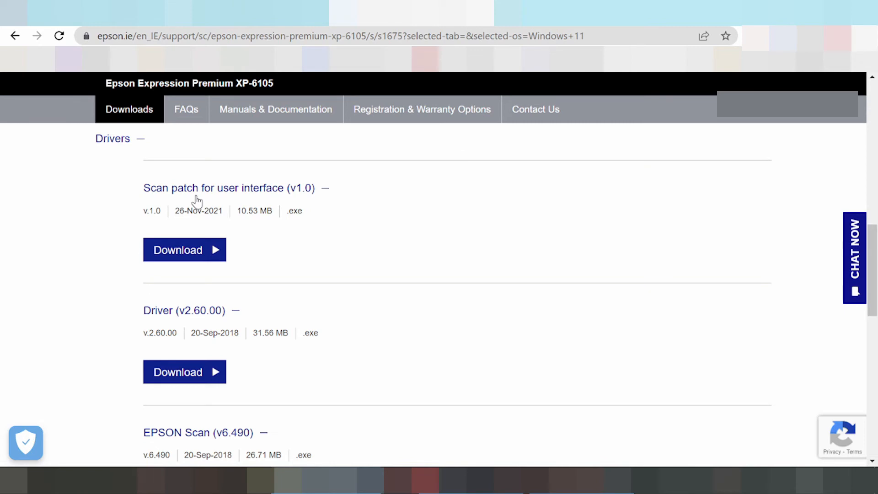
mouse_move(144, 217)
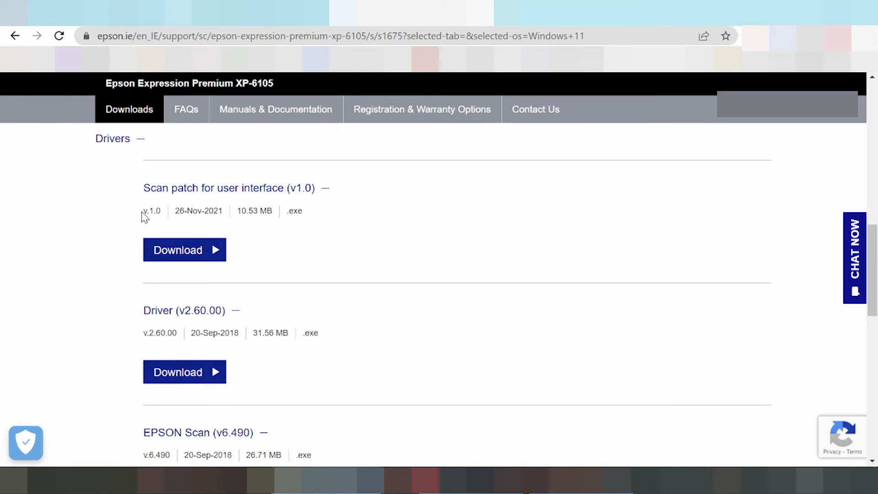
scroll(down, 3)
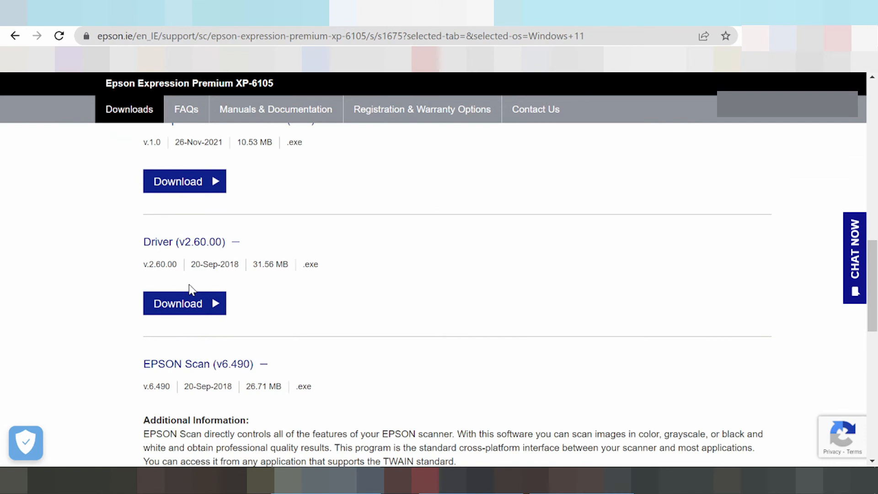
mouse_move(217, 287)
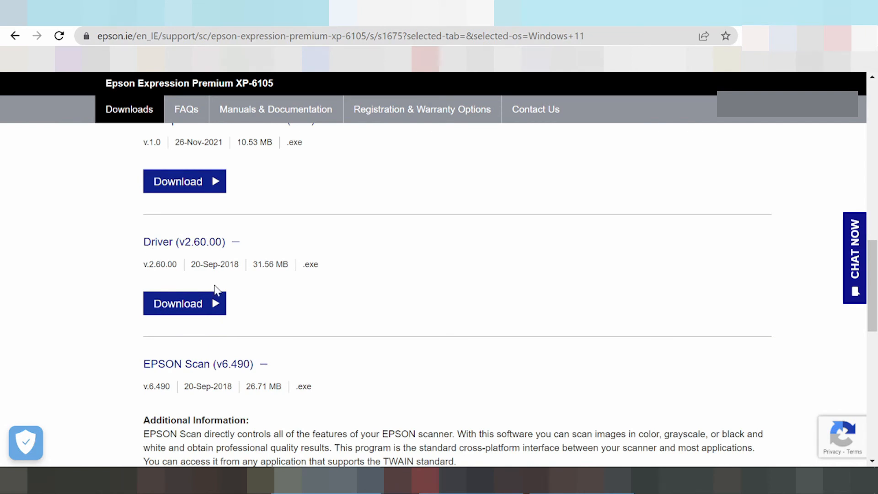
- Download the Driver v2.60.00 installer epson630933eu.exe
click(184, 303)
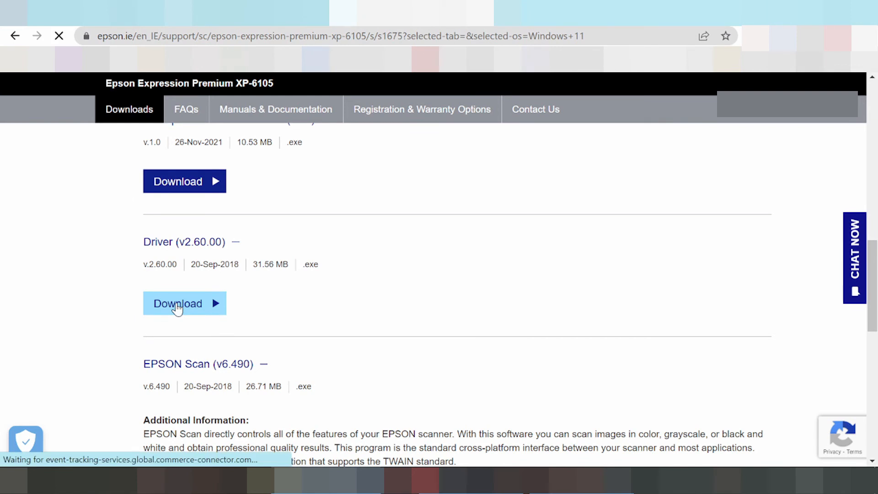
click(184, 304)
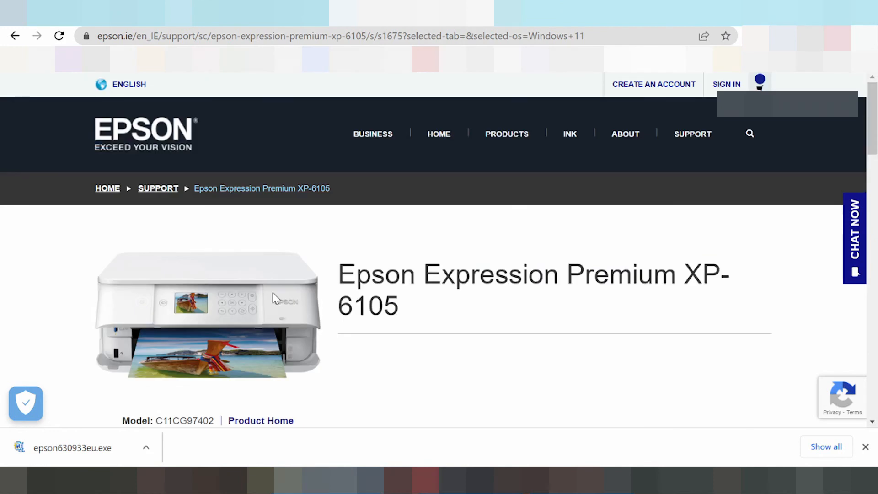
mouse_move(245, 321)
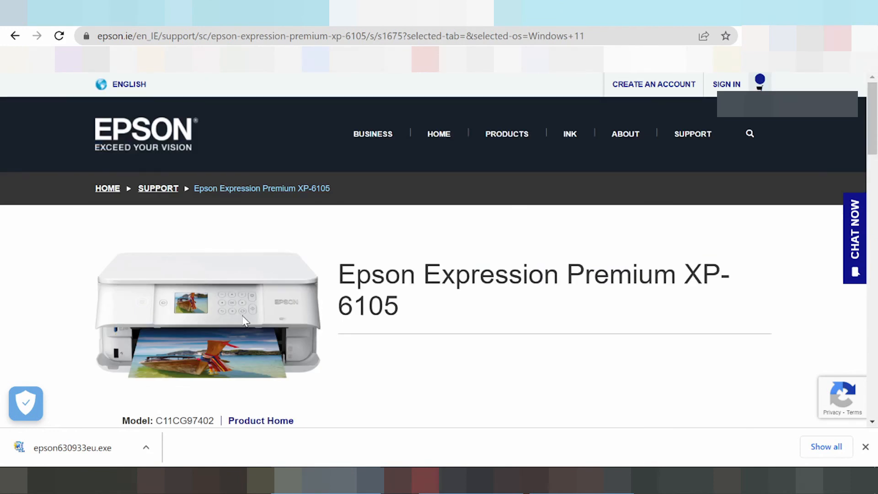
mouse_move(218, 323)
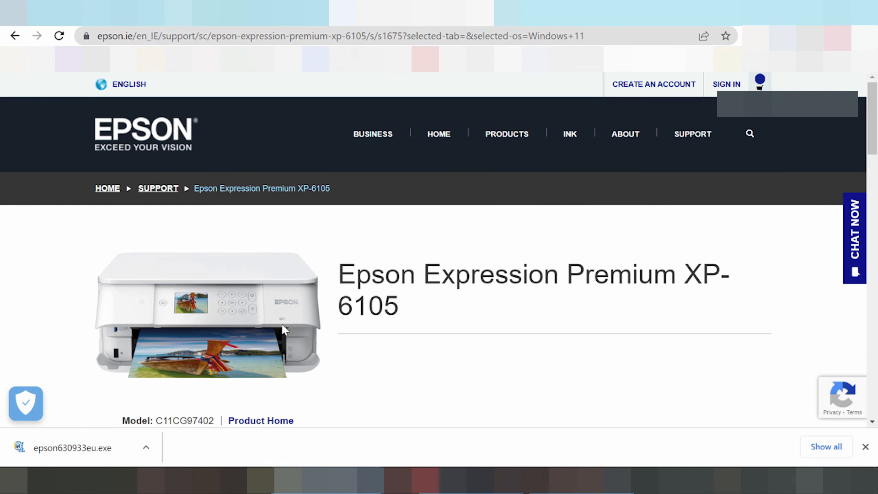
mouse_move(314, 289)
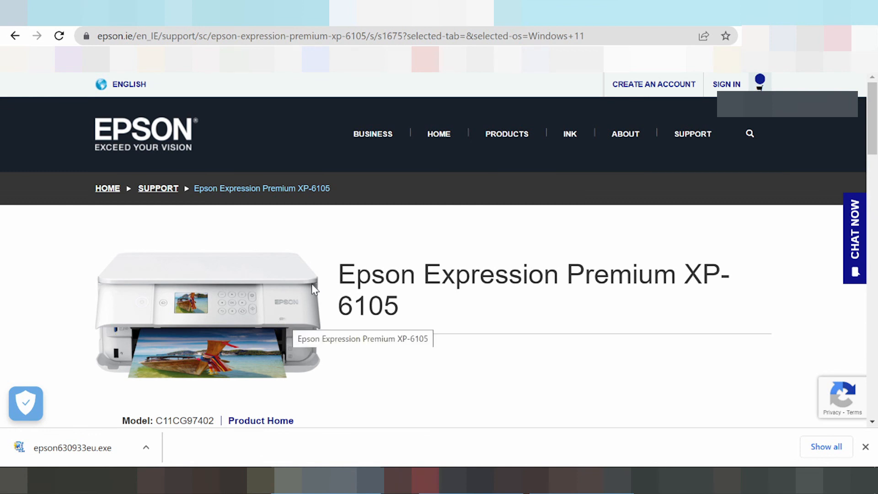
mouse_move(202, 289)
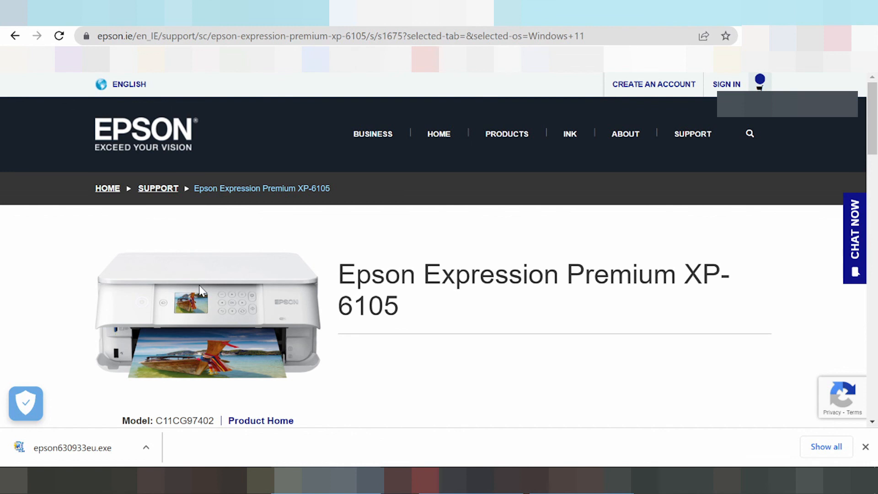
mouse_move(217, 304)
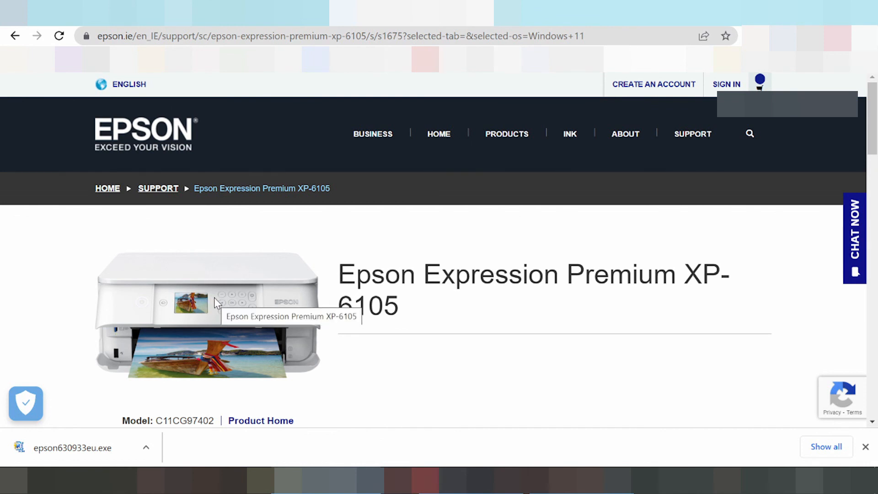